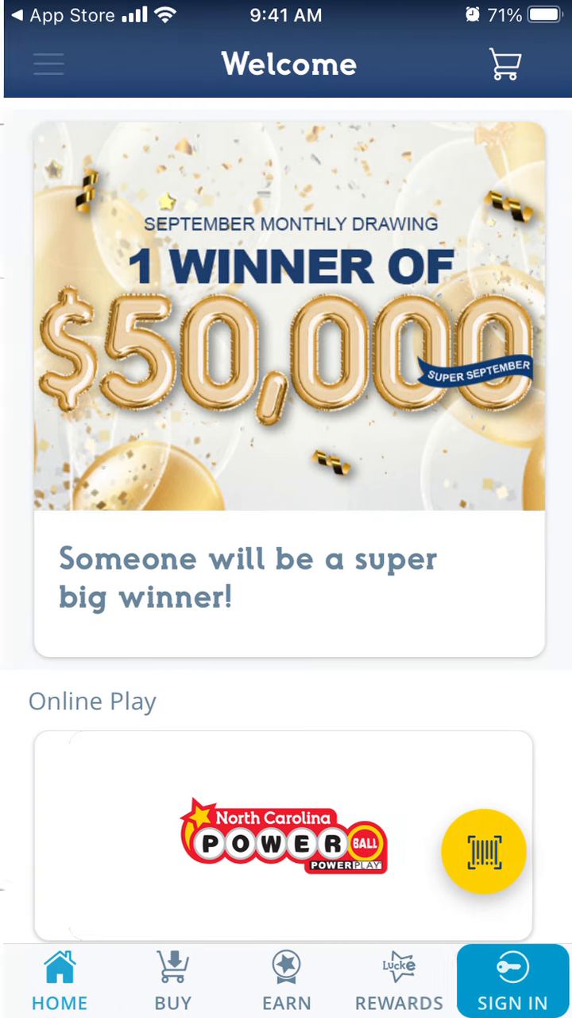
Step: Return to Safari's web search results for 'nc lottery app' via the App Store back link
left_click(48, 64)
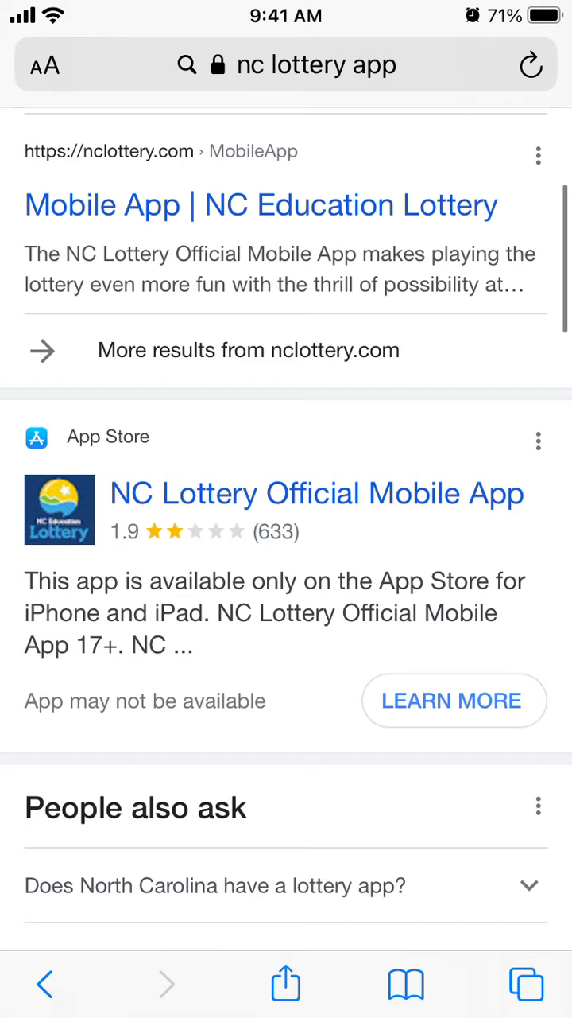
Step: Load google.com from the address bar, then switch back to the NC Lottery Welcome screen
type("google.com")
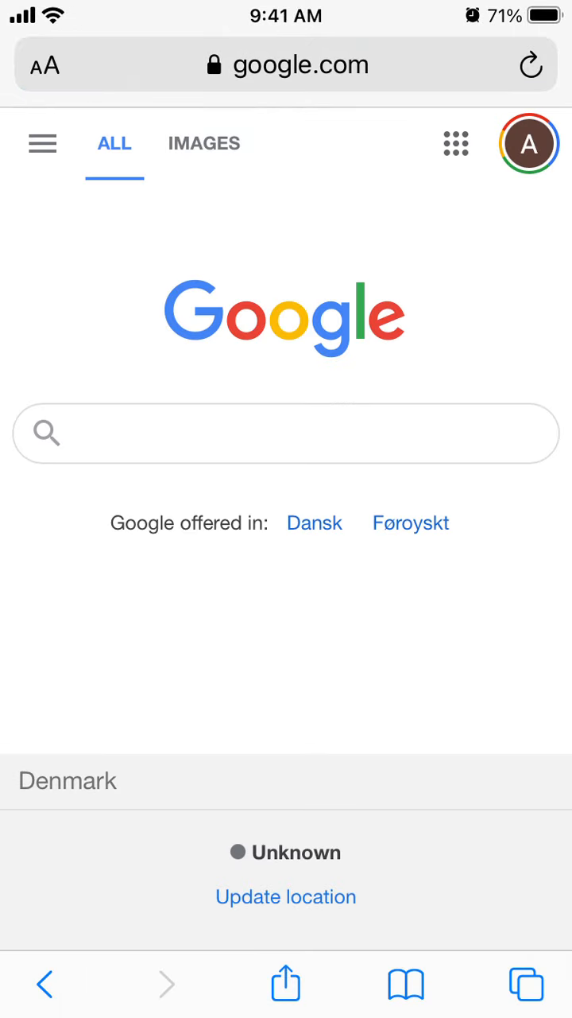
left_click(527, 983)
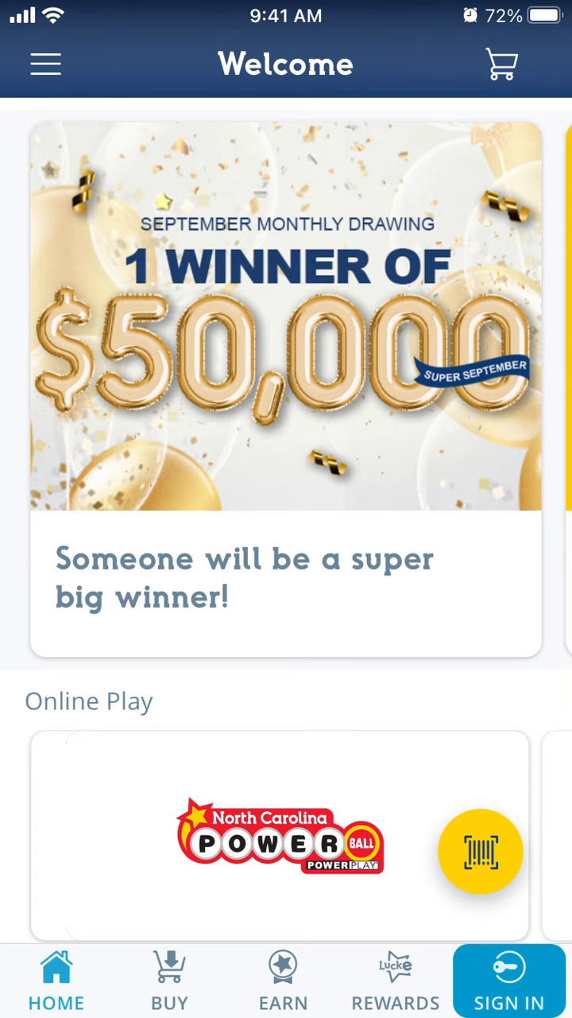
Step: Reveal the side menu listing Sign In, Register, Ticket Checker and Winning Numbers
left_click(509, 979)
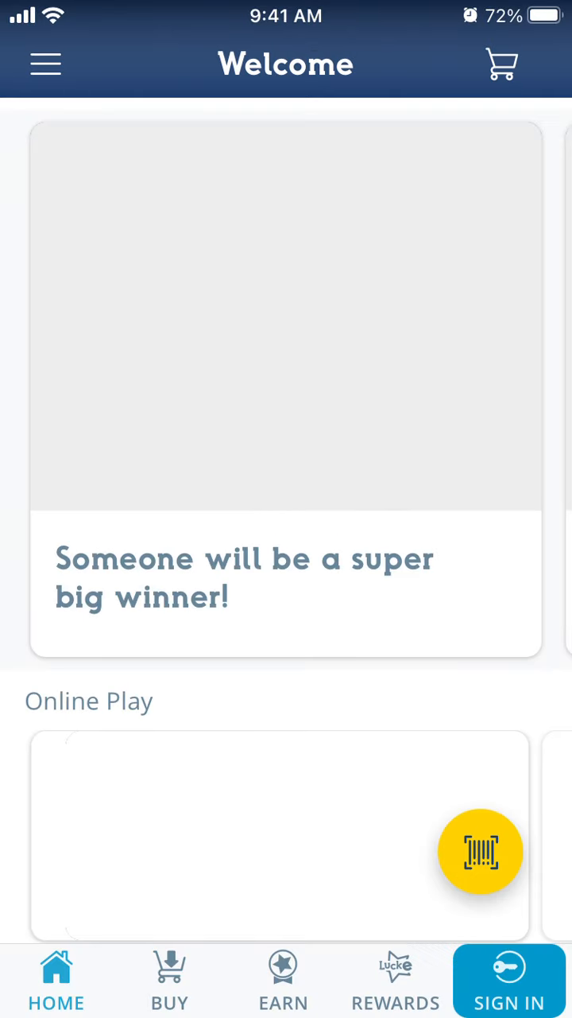
left_click(44, 64)
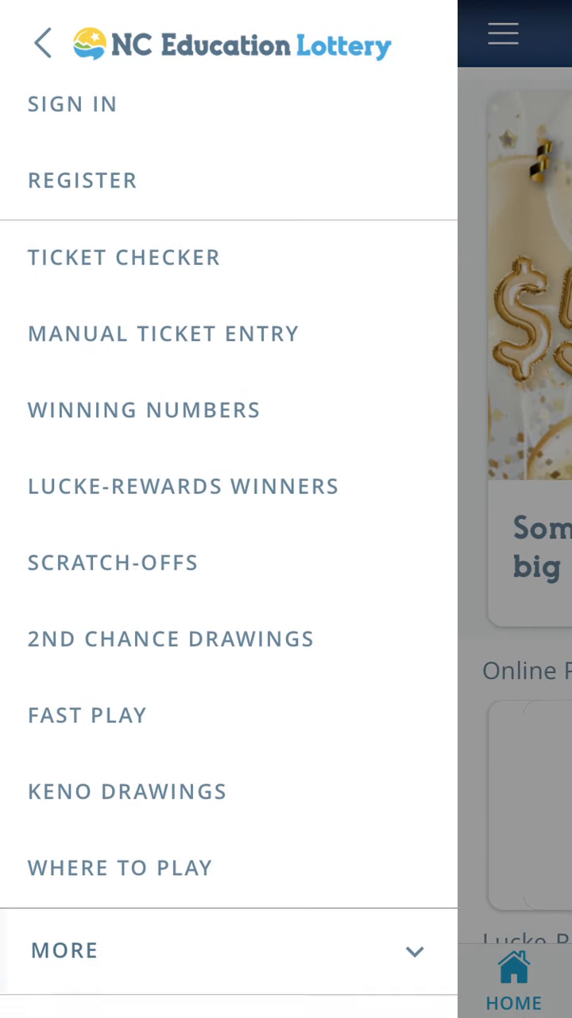
scroll("down", 3)
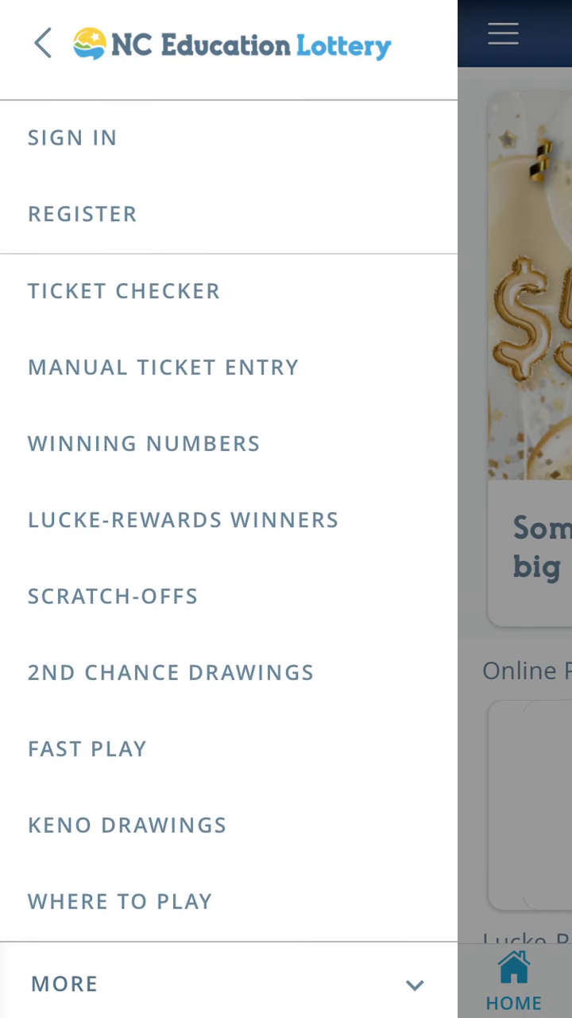